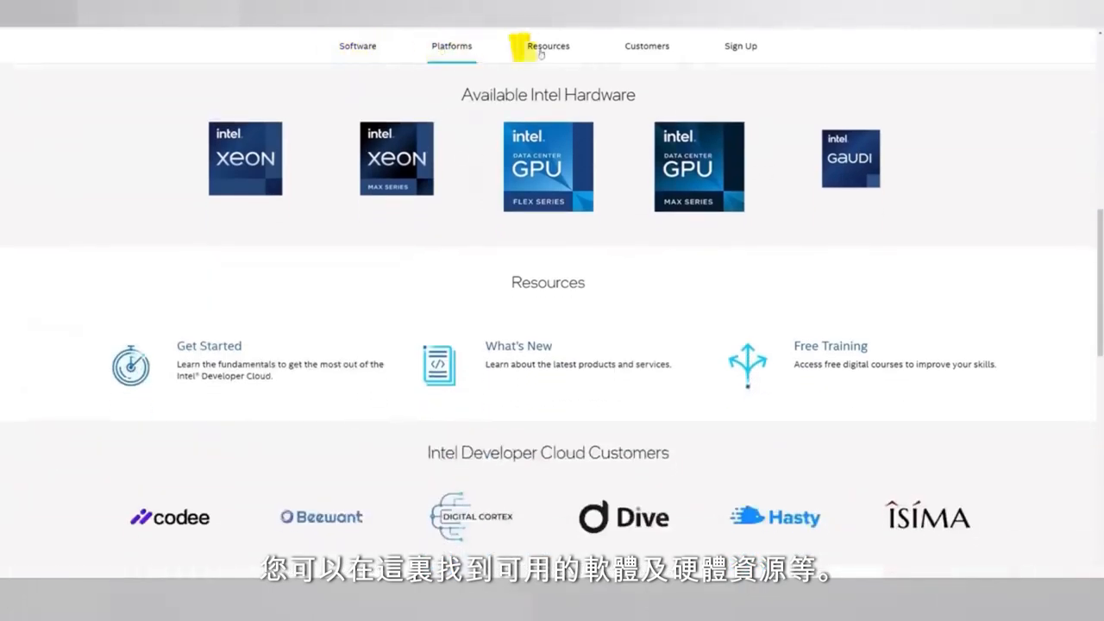
Sign up for a new Intel Developer Cloud account and verify it with the emailed code.
{"action": "scroll", "scroll_direction": "down", "scroll_amount": 3}
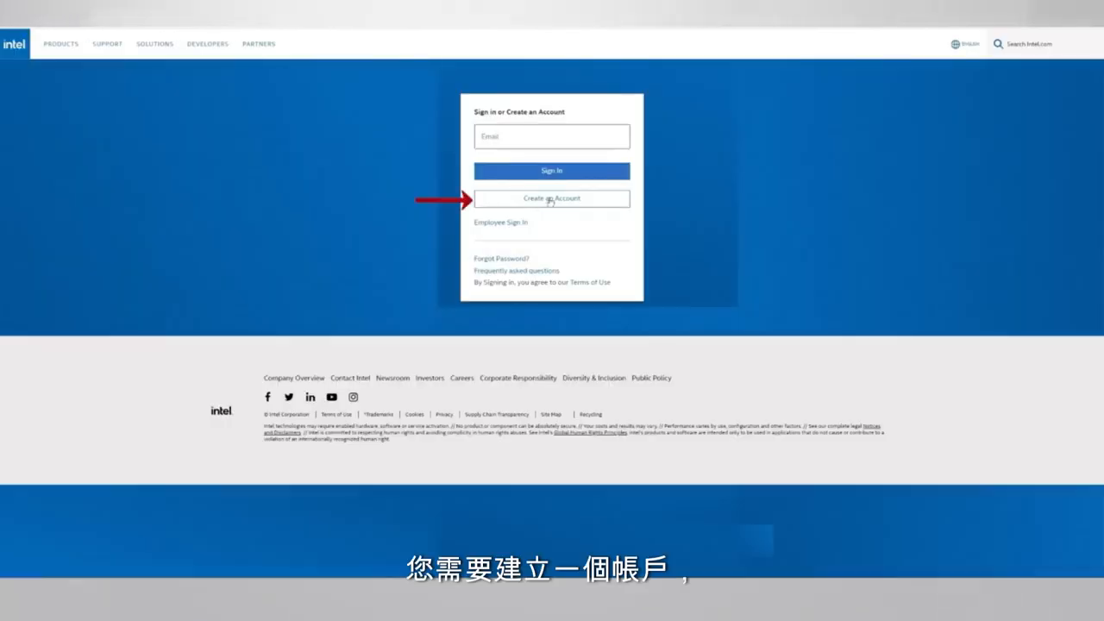
{"action": "left_click", "coordinate": [551, 198]}
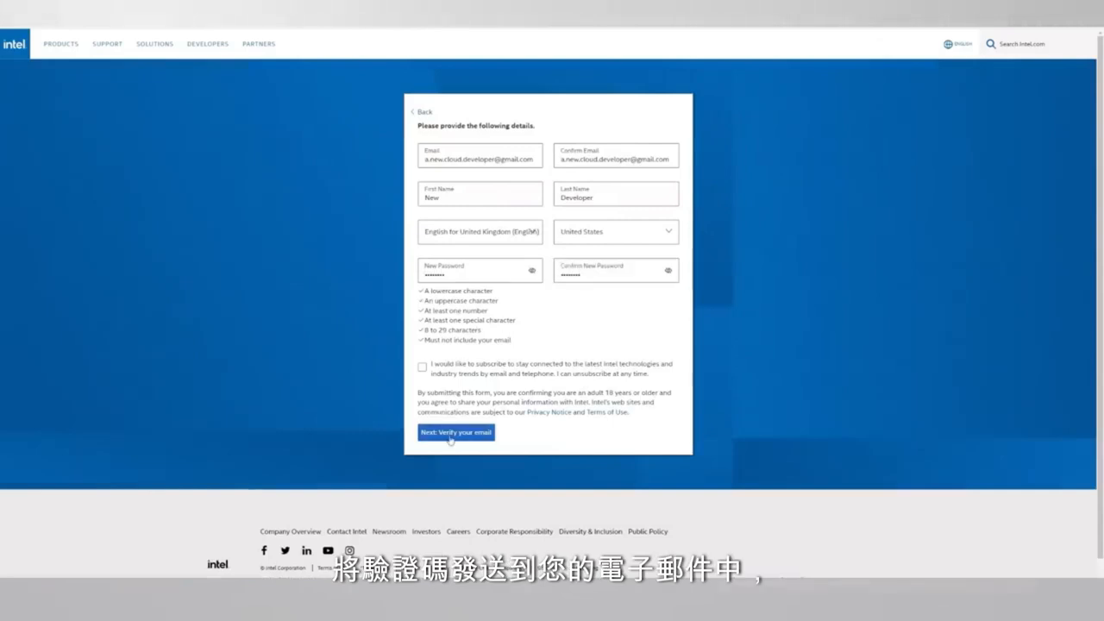
{"action": "left_click", "coordinate": [457, 433]}
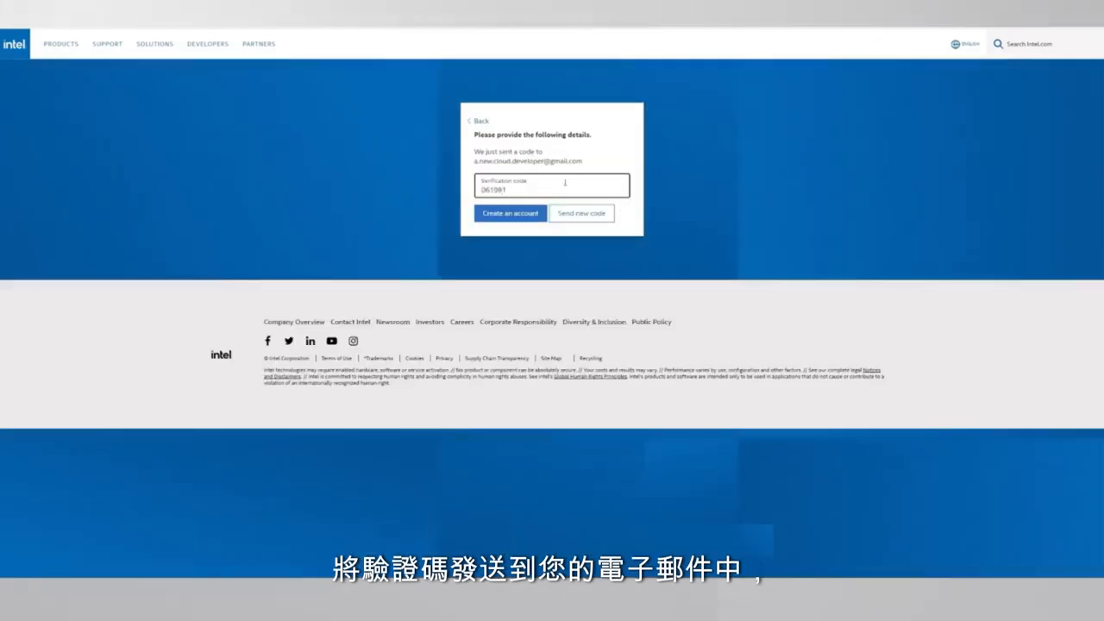
{"action": "left_click", "coordinate": [510, 213]}
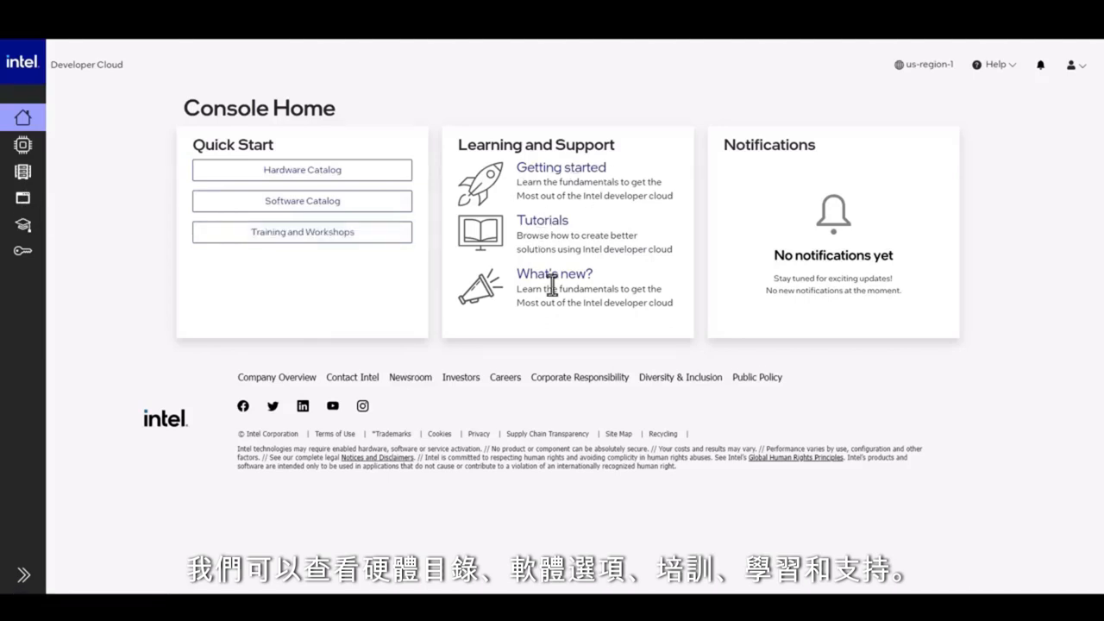
{"action": "mouse_move", "coordinate": [318, 181]}
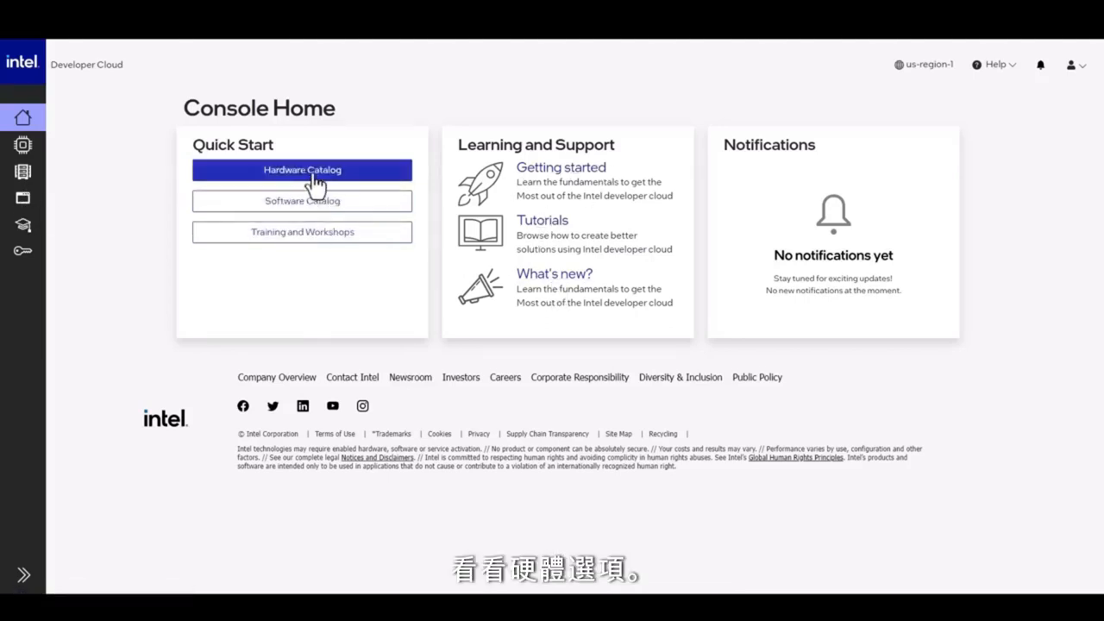
Open the Hardware Catalog from Console Home's Quick Start section.
{"action": "left_click", "coordinate": [302, 169]}
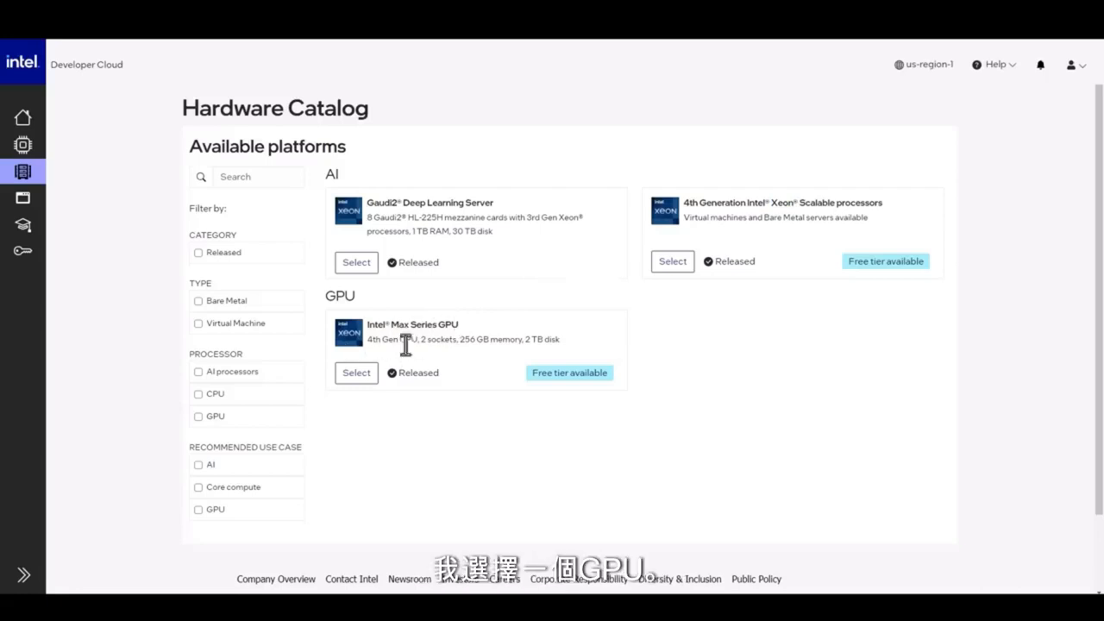
Select the Intel Max Series GPU platform, name the instance my-first-cloud-gpu, and start creating a key.
{"action": "left_click", "coordinate": [356, 372]}
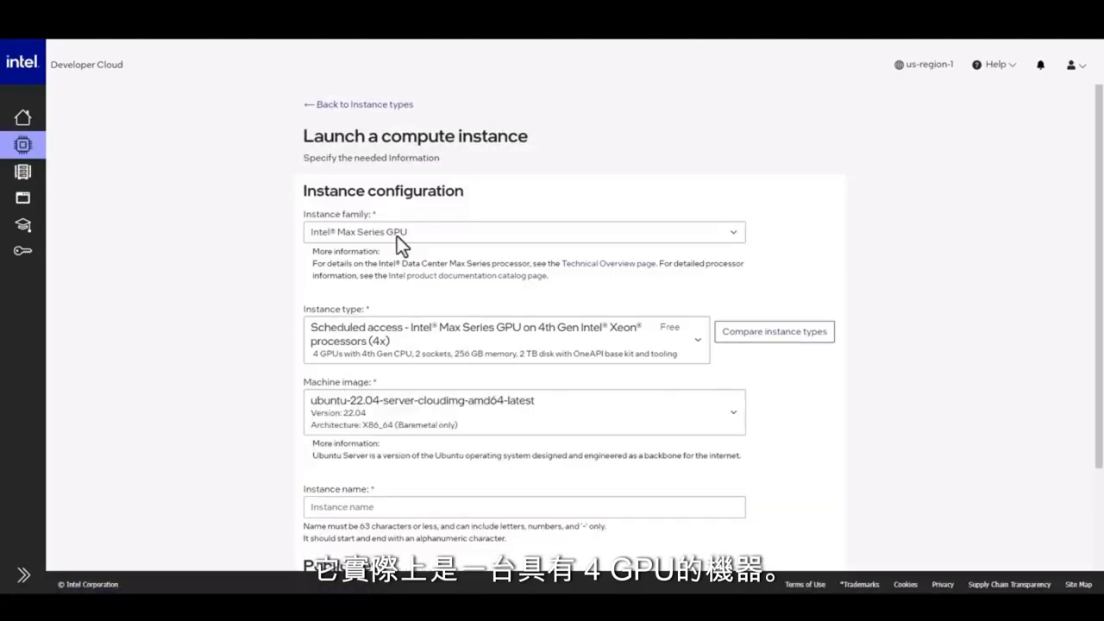
{"action": "scroll", "scroll_direction": "down", "scroll_amount": 3}
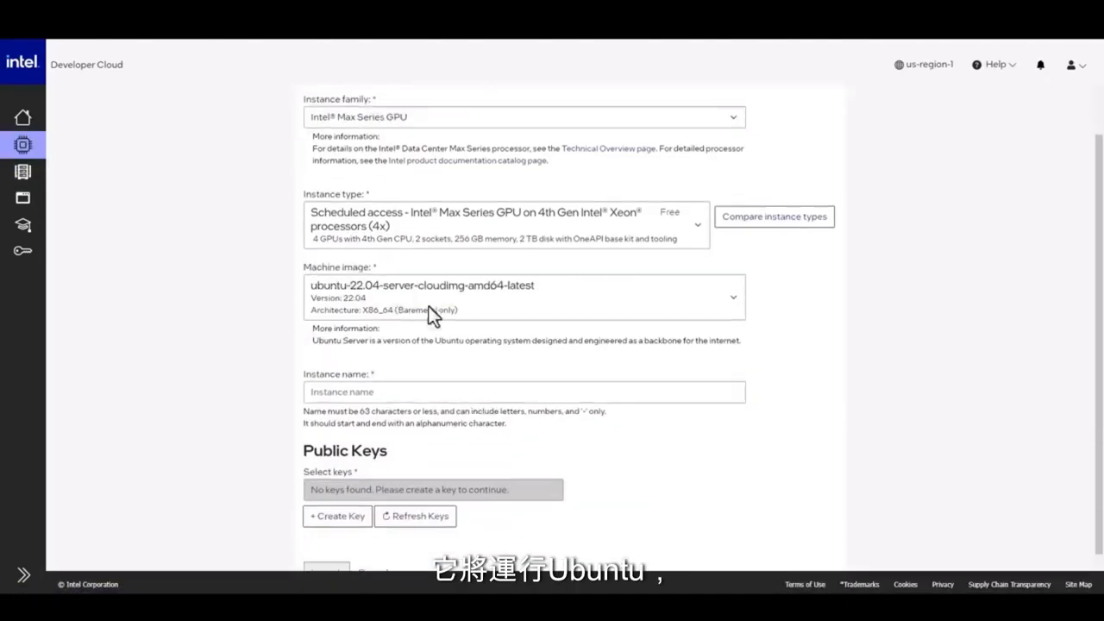
{"action": "type", "text": "my-first-cloud-gpu"}
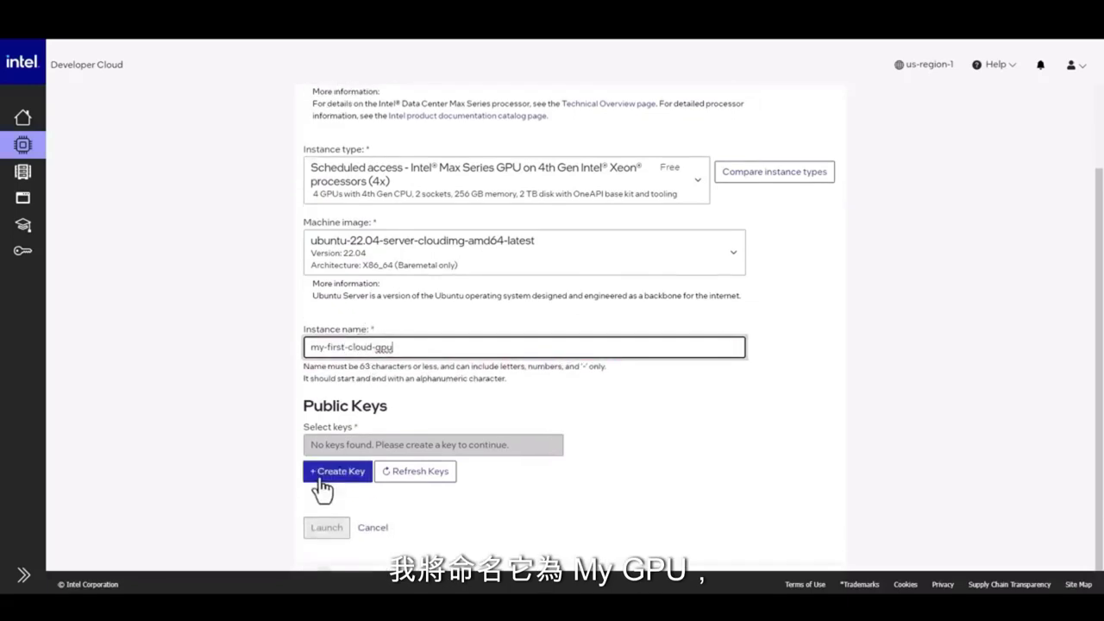
{"action": "left_click", "coordinate": [336, 472]}
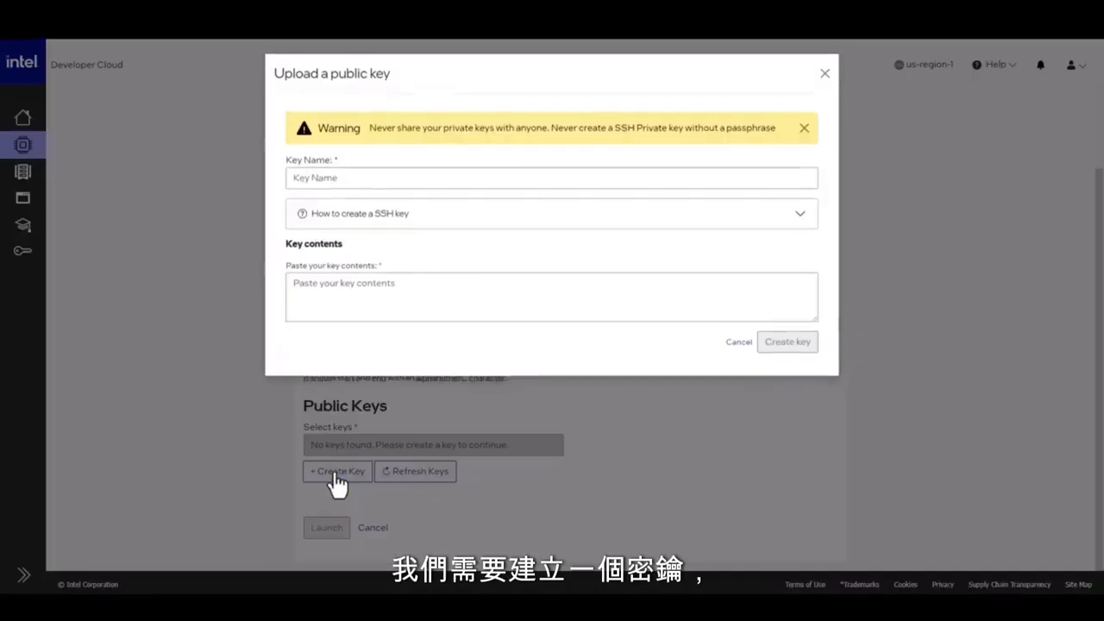
Generate an SSH key with ssh-keygen and upload its public key as key-1.
{"action": "type", "text": "key-1"}
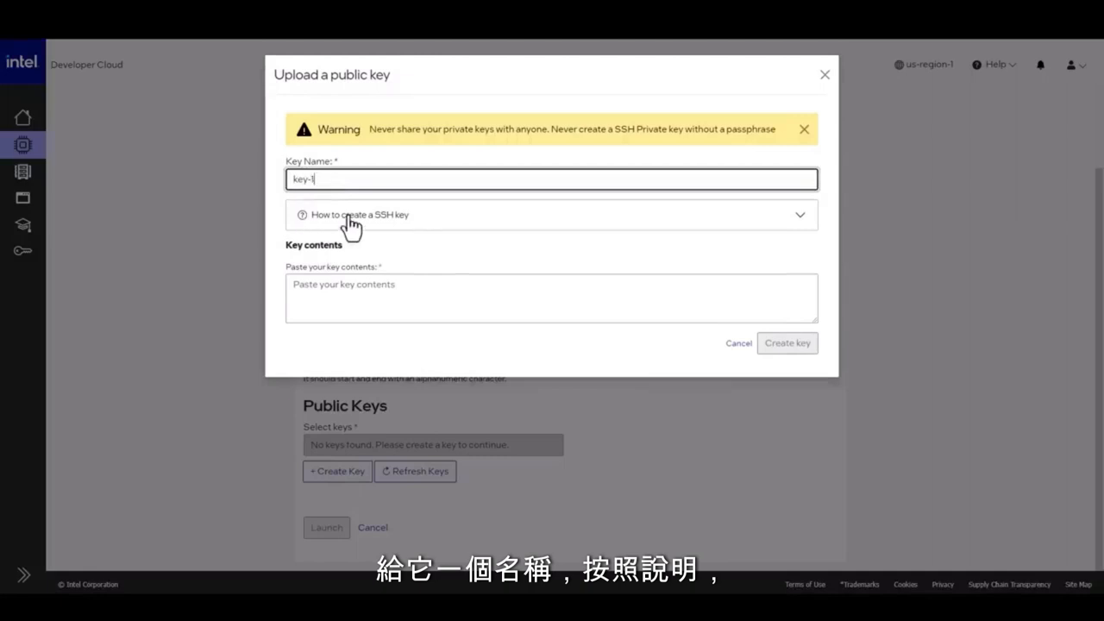
{"action": "left_click", "coordinate": [353, 215]}
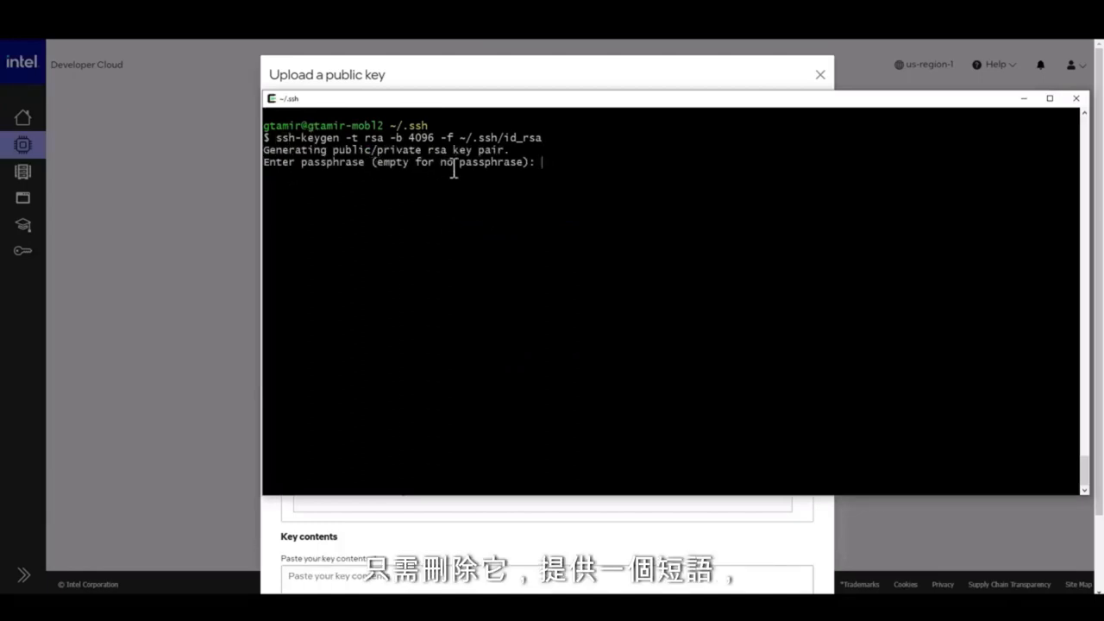
{"action": "key", "text": "Enter"}
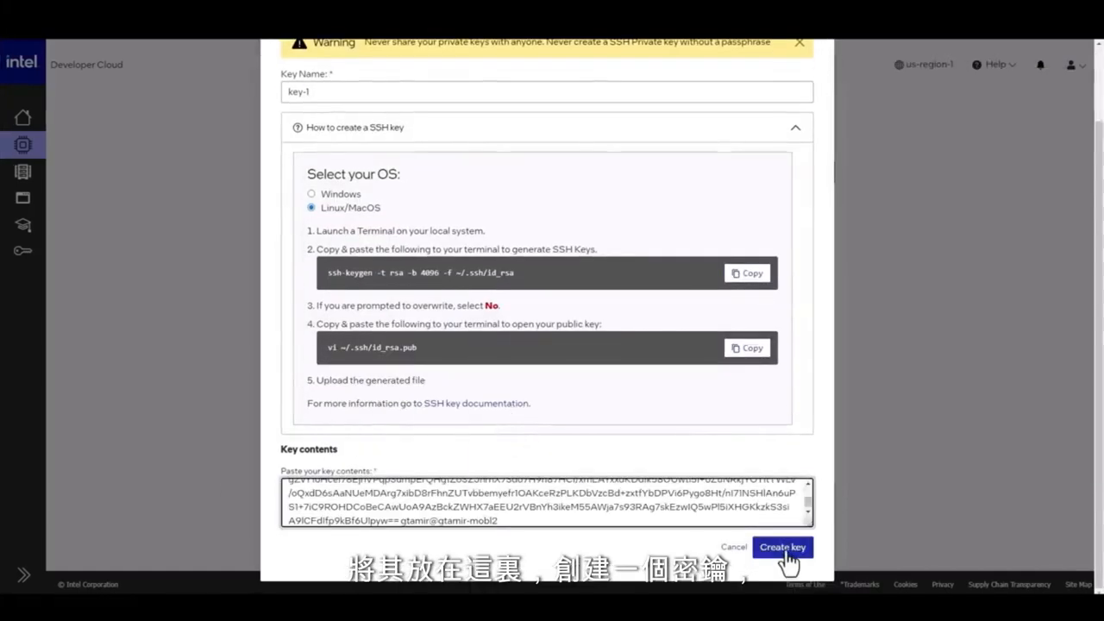
{"action": "left_click", "coordinate": [783, 547]}
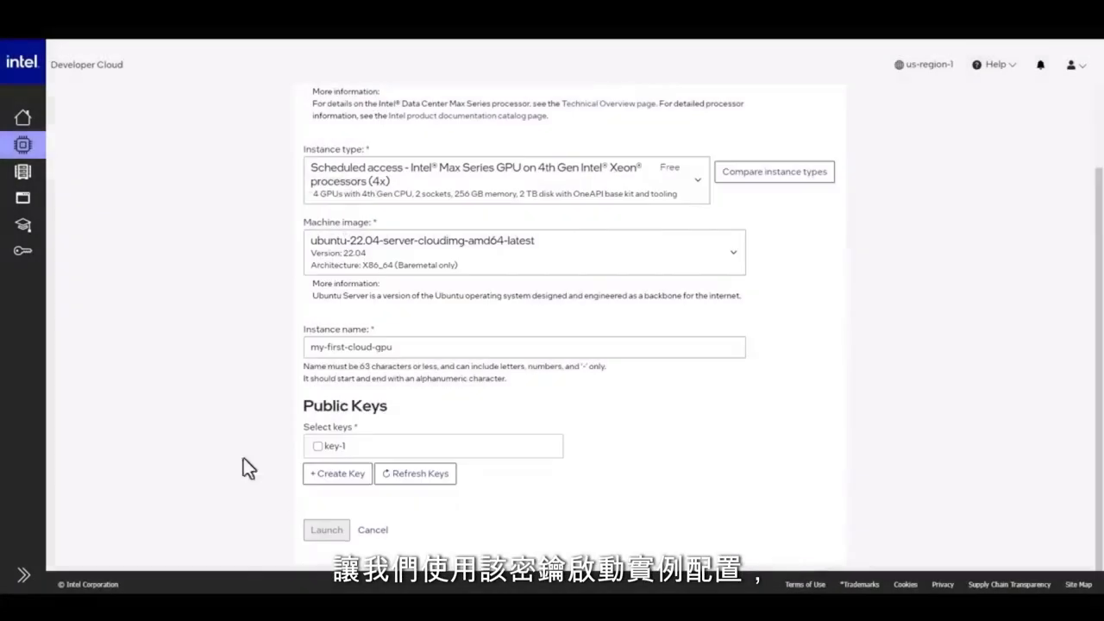
Launch the instance with key-1, then view my-first-gpu's How to Connect instructions.
{"action": "left_click", "coordinate": [318, 444]}
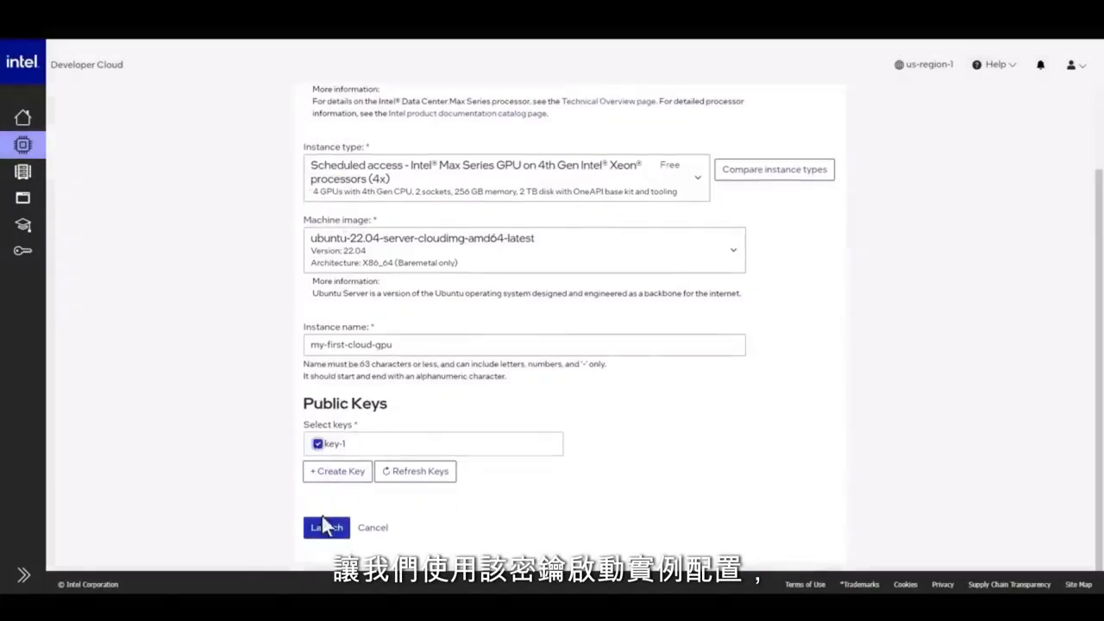
{"action": "left_click", "coordinate": [325, 527]}
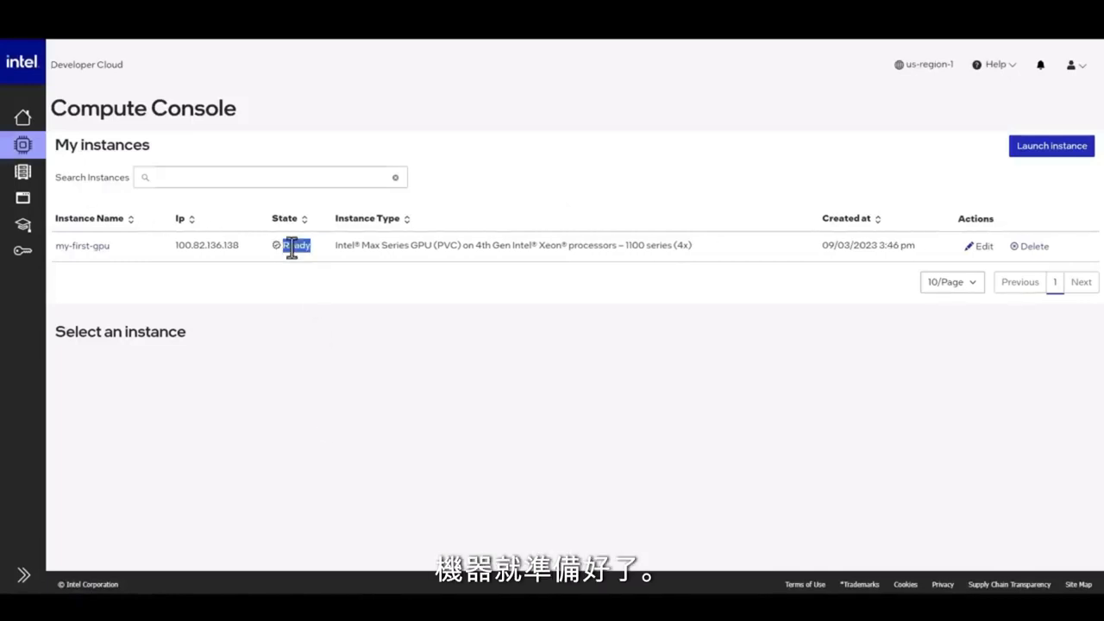
{"action": "left_click", "coordinate": [82, 245]}
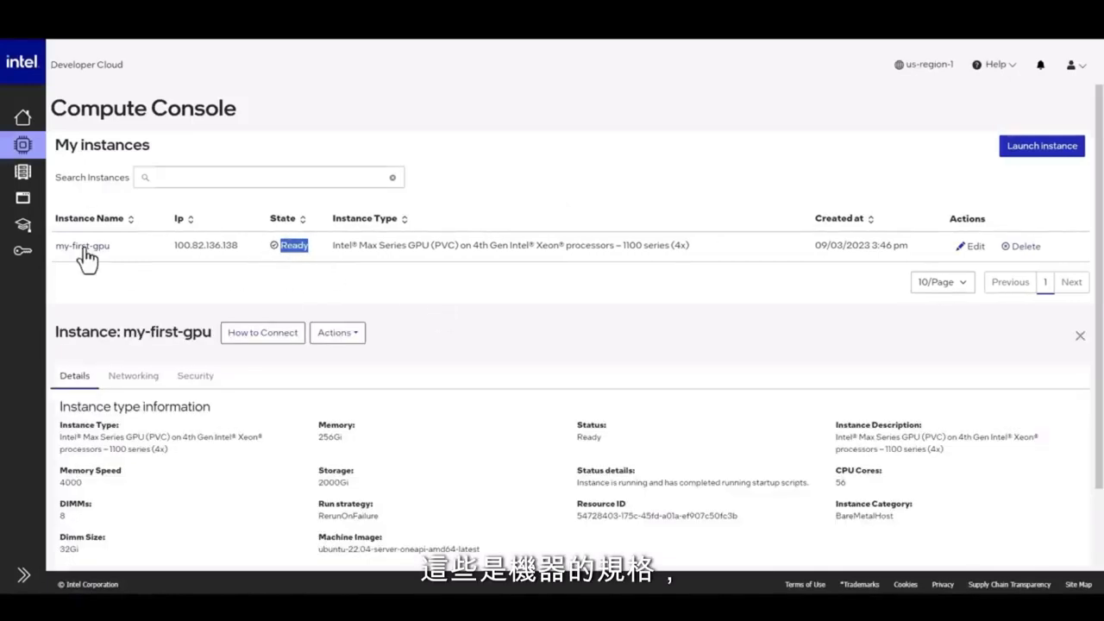
{"action": "scroll", "scroll_direction": "down", "scroll_amount": 3}
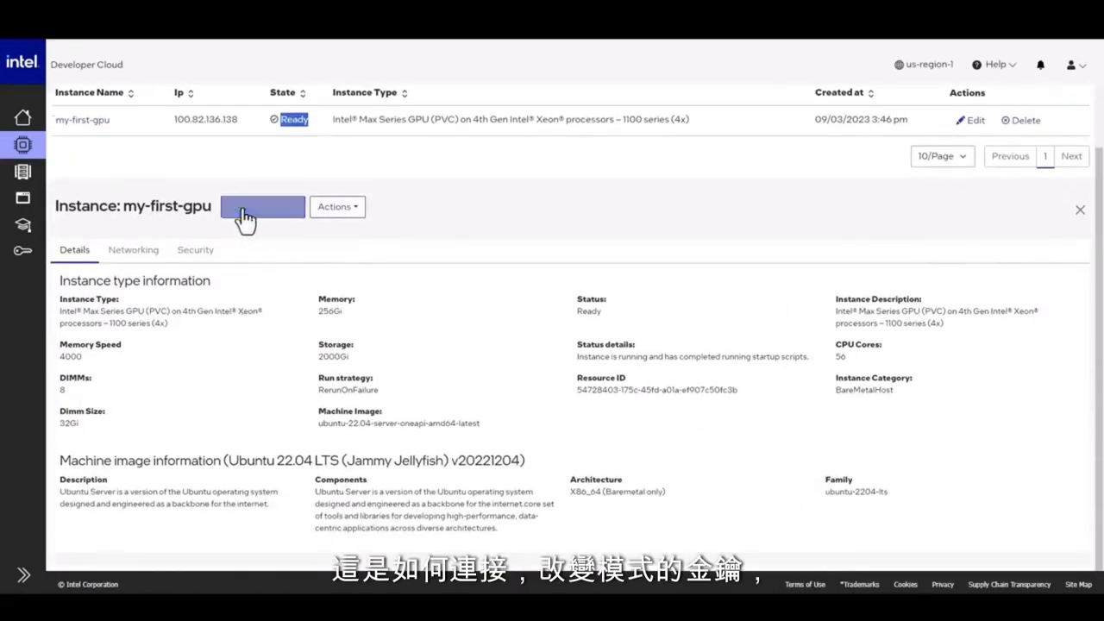
{"action": "left_click", "coordinate": [264, 206]}
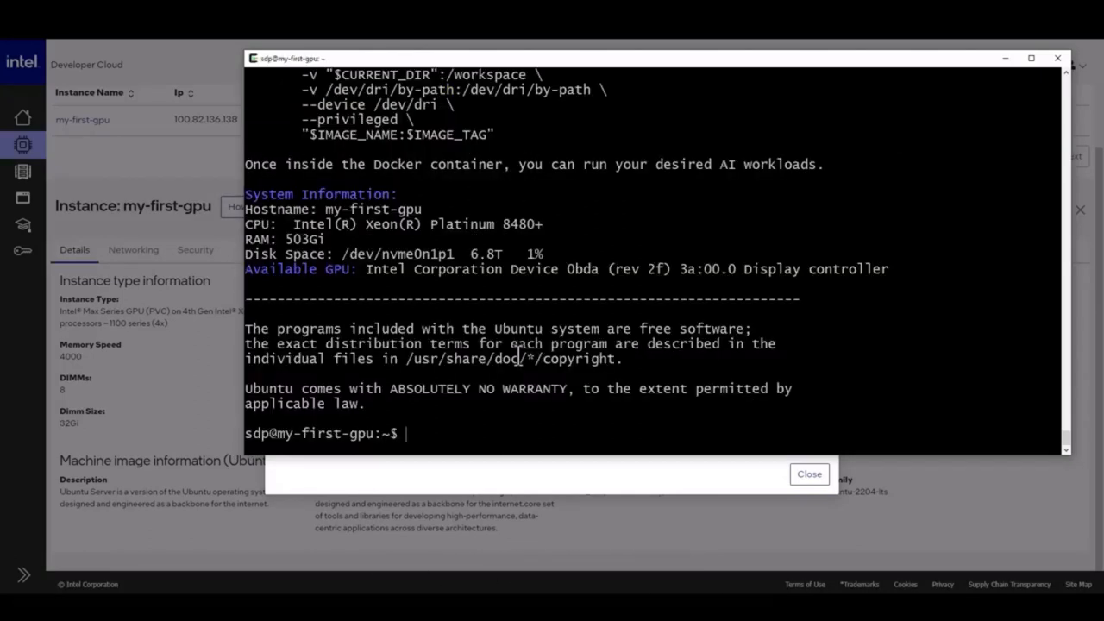
Run setvars.sh with --force and sycl-ls to list four Data Center GPU Max 1100 devices.
{"action": "type", "text": "source /opt/intel/oneapi/setvars.sh  --force"}
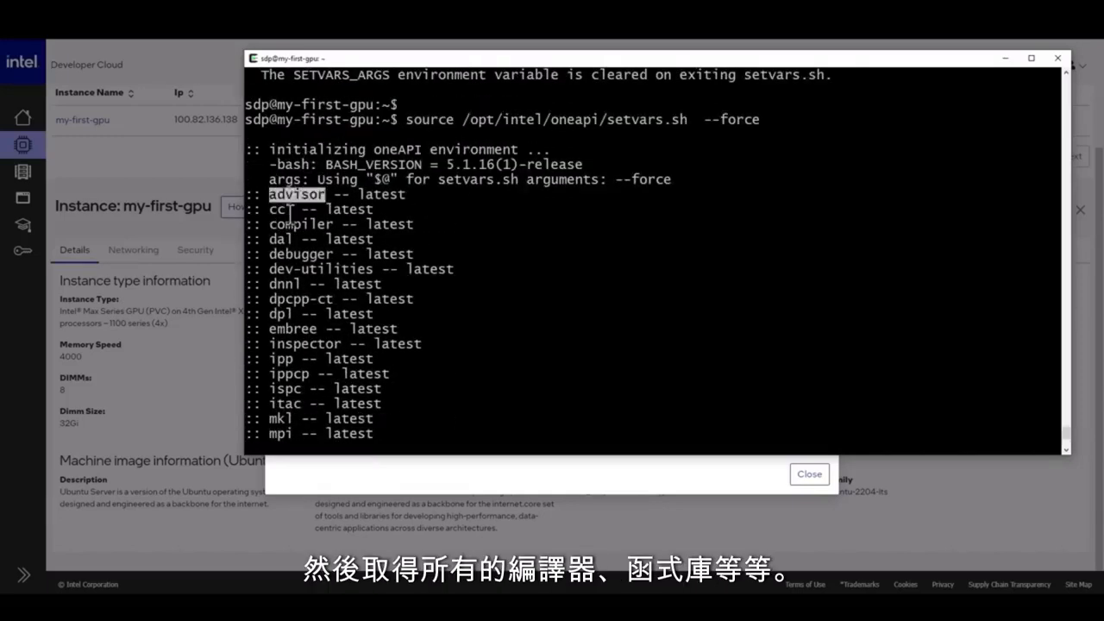
{"action": "type", "text": "sy"}
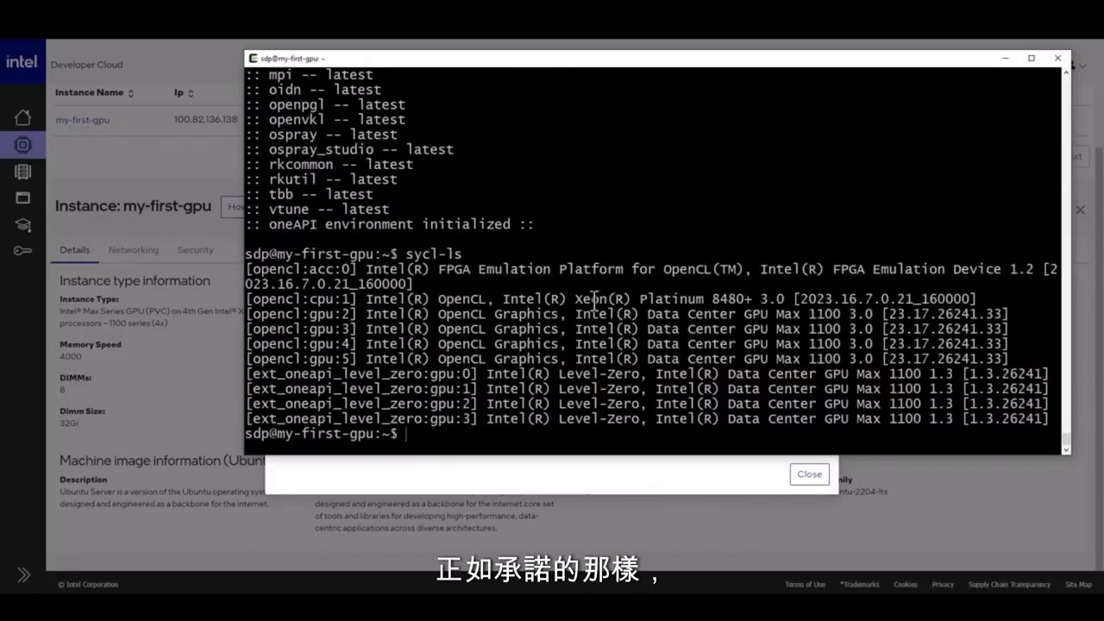
{"action": "left_click_drag", "start_coordinate": [576, 298], "coordinate": [750, 298]}
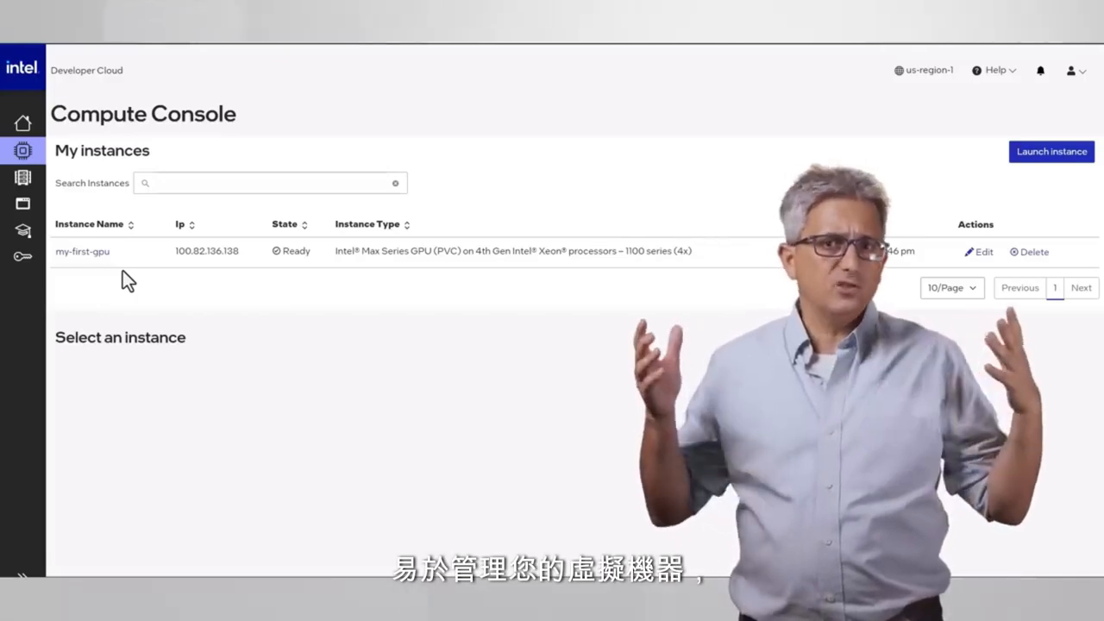
Check key-1 in the Keys list, then choose Upgrade Account from the profile menu.
{"action": "left_click", "coordinate": [23, 256]}
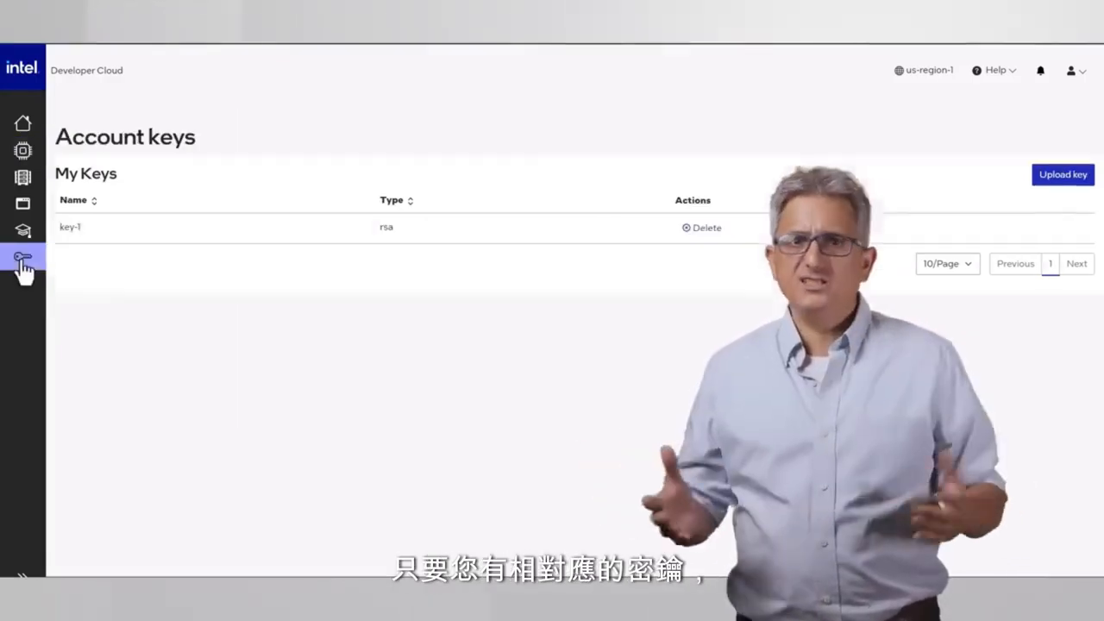
{"action": "left_click", "coordinate": [1074, 71]}
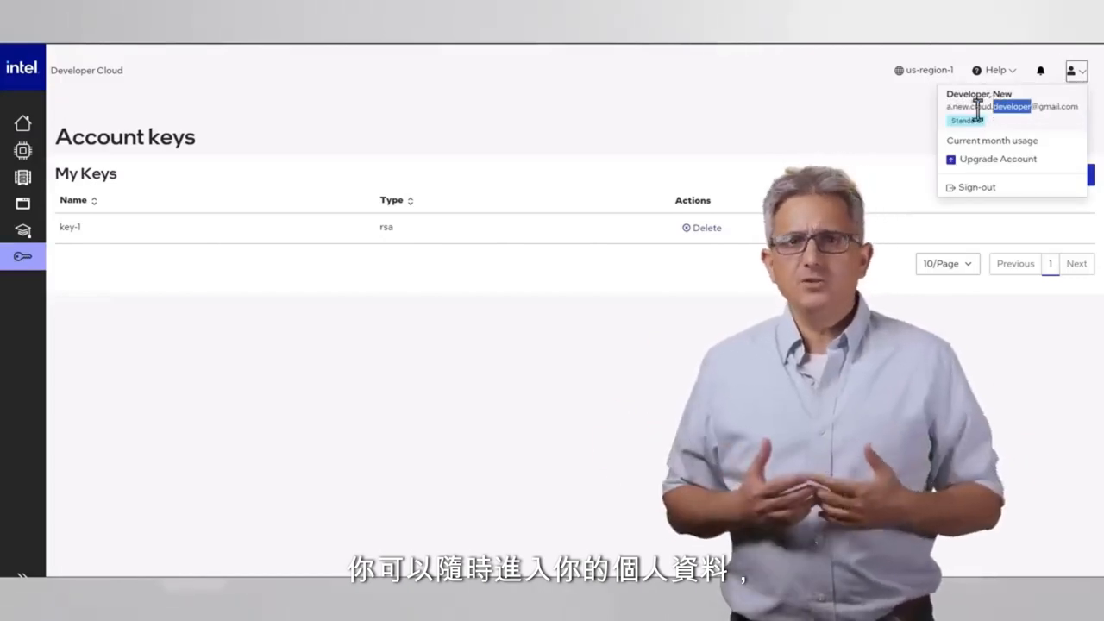
{"action": "left_click", "coordinate": [996, 159]}
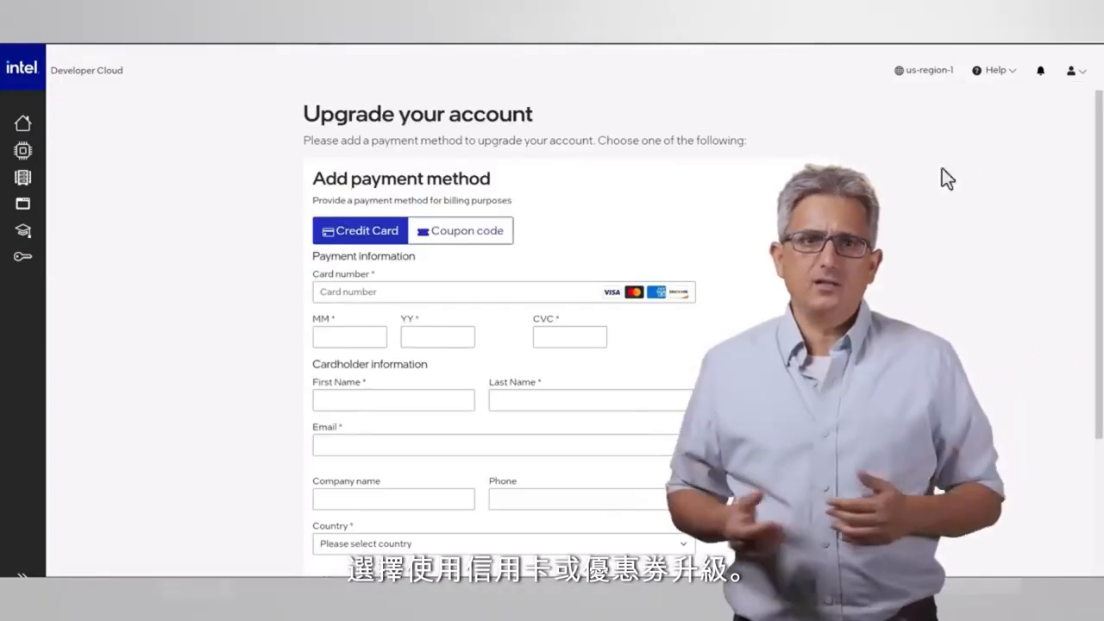